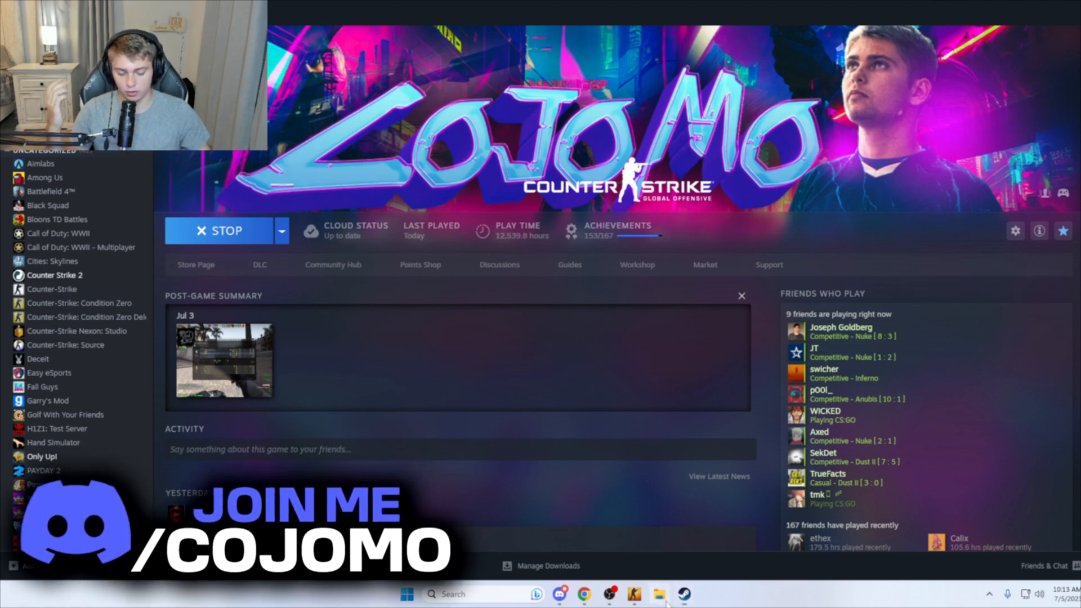
- Navigate to C:\Program Files (x86)\Steam\userdata, showing two numbered account folders, then return to the browser
click(660, 594)
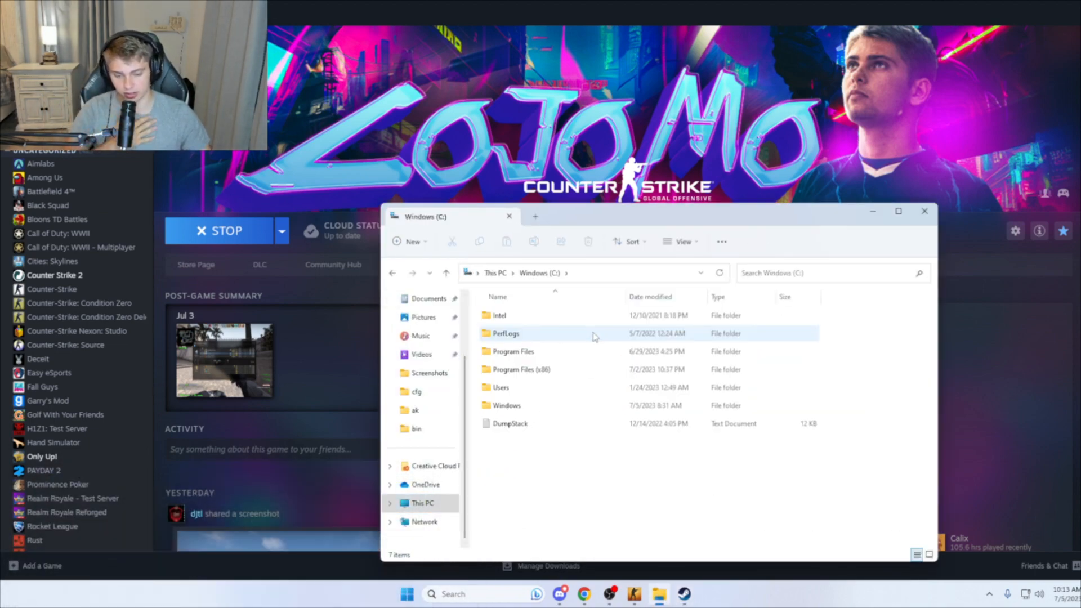
double_click(522, 369)
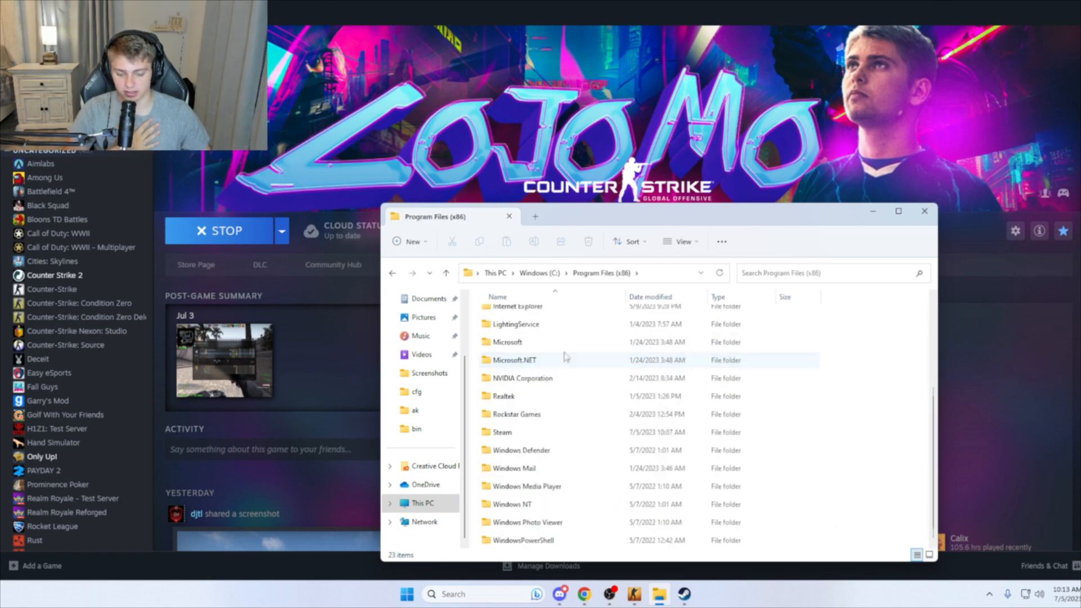
click(502, 432)
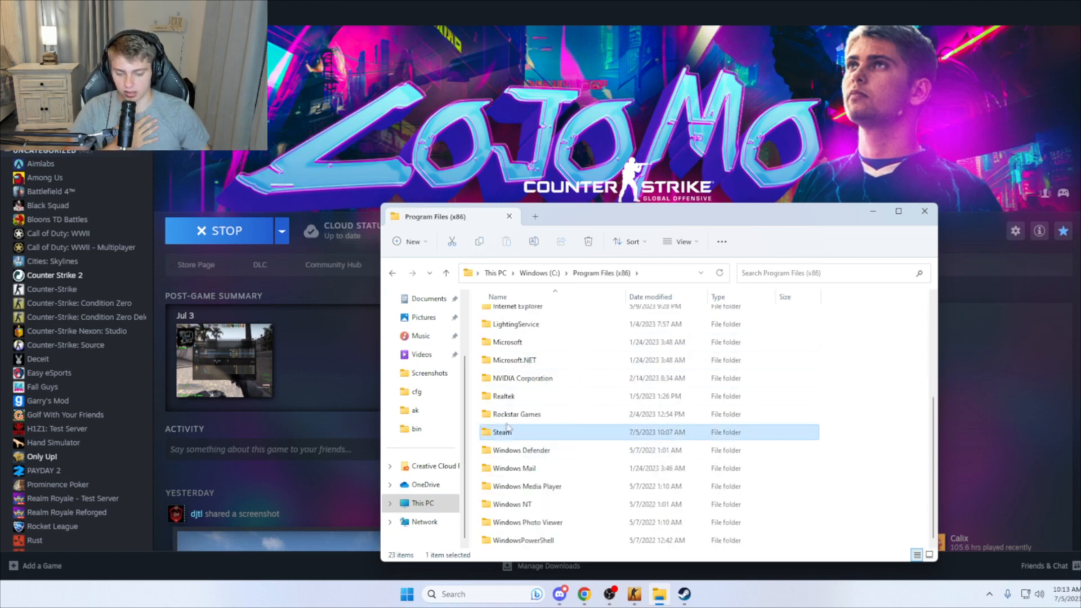
double_click(502, 431)
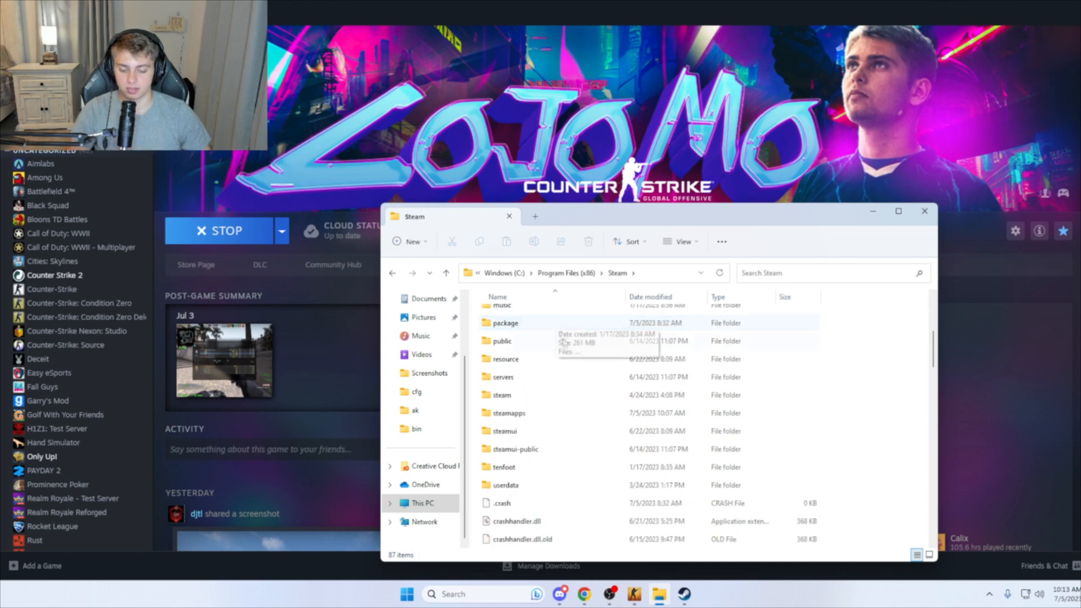
double_click(505, 484)
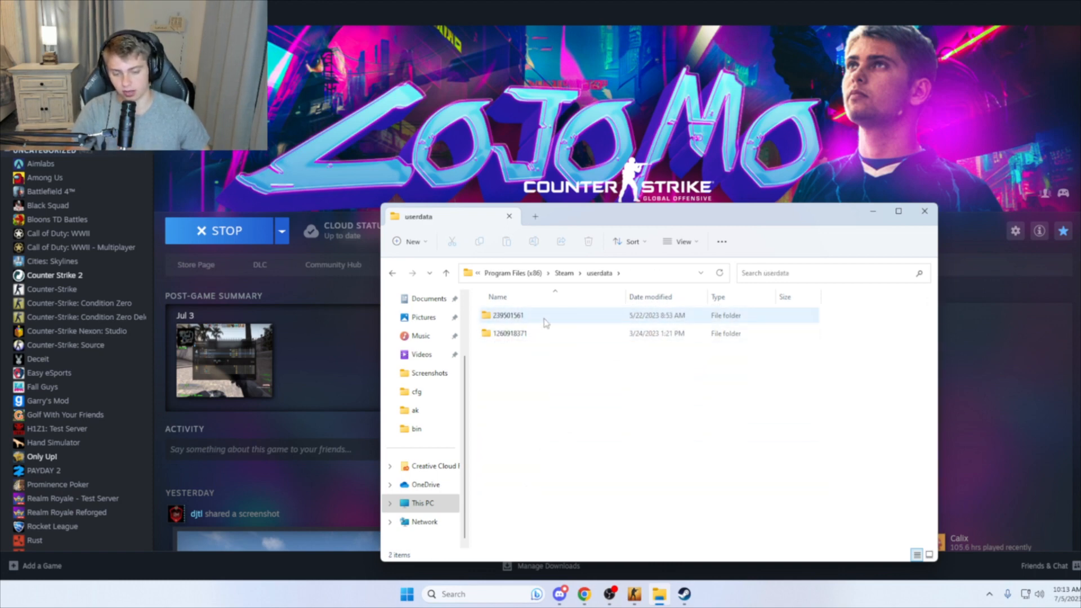
mouse_move(545, 325)
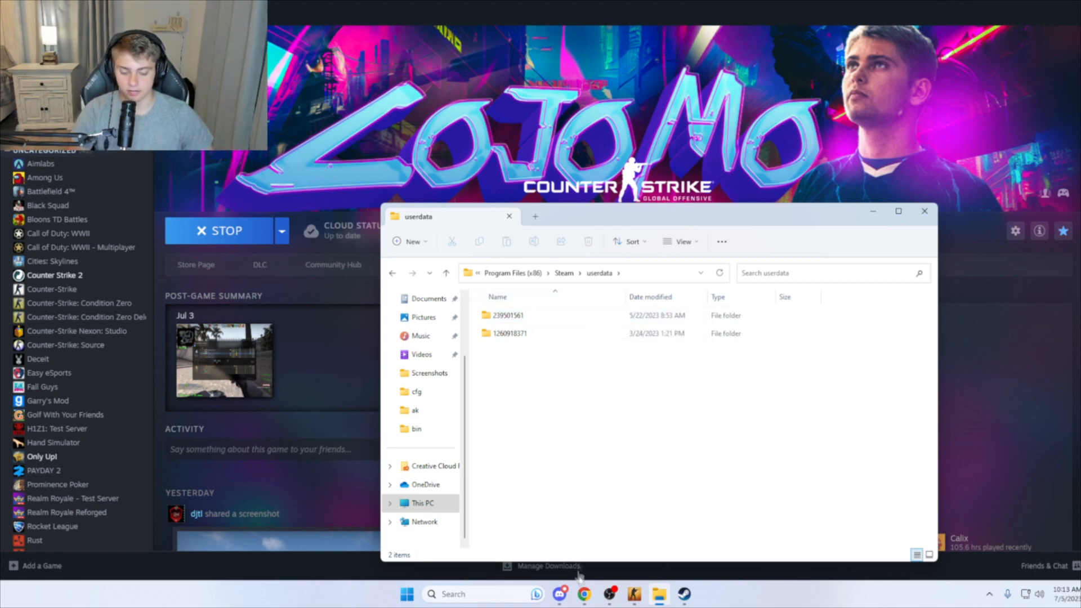
click(583, 594)
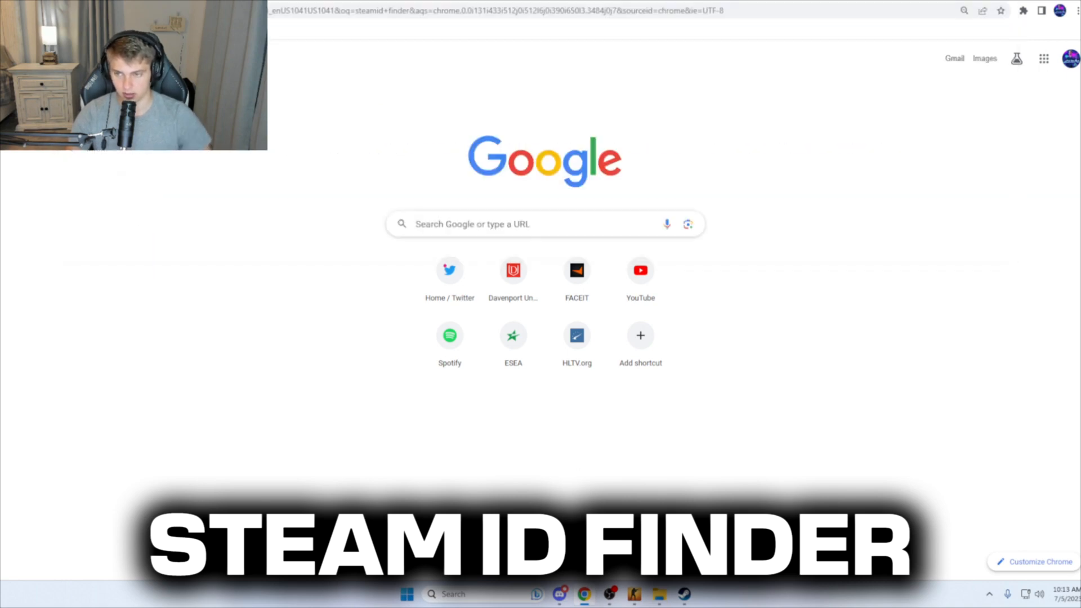
key(Return)
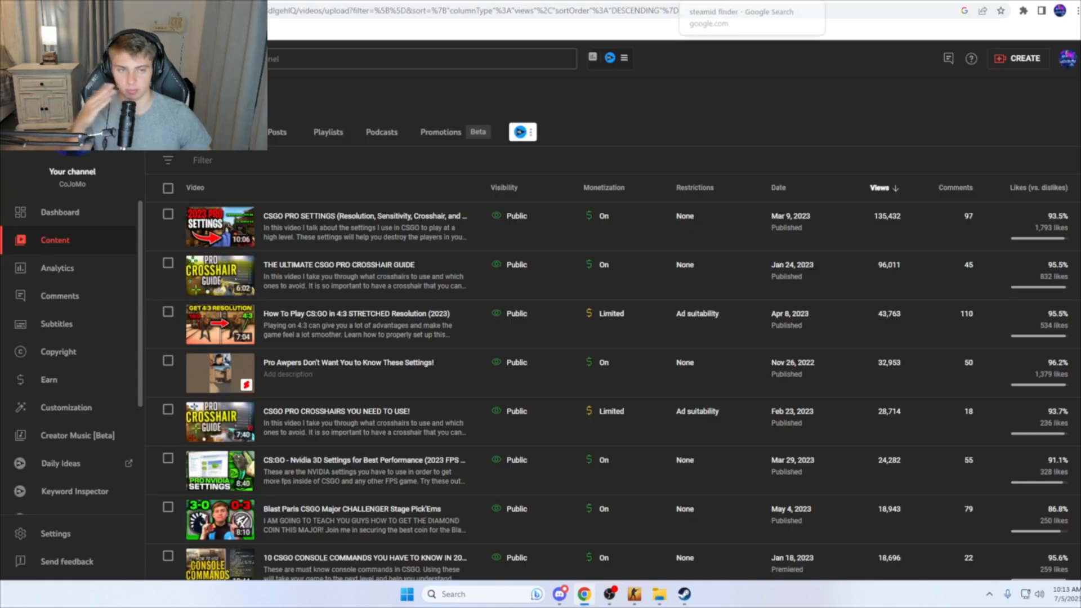
click(657, 593)
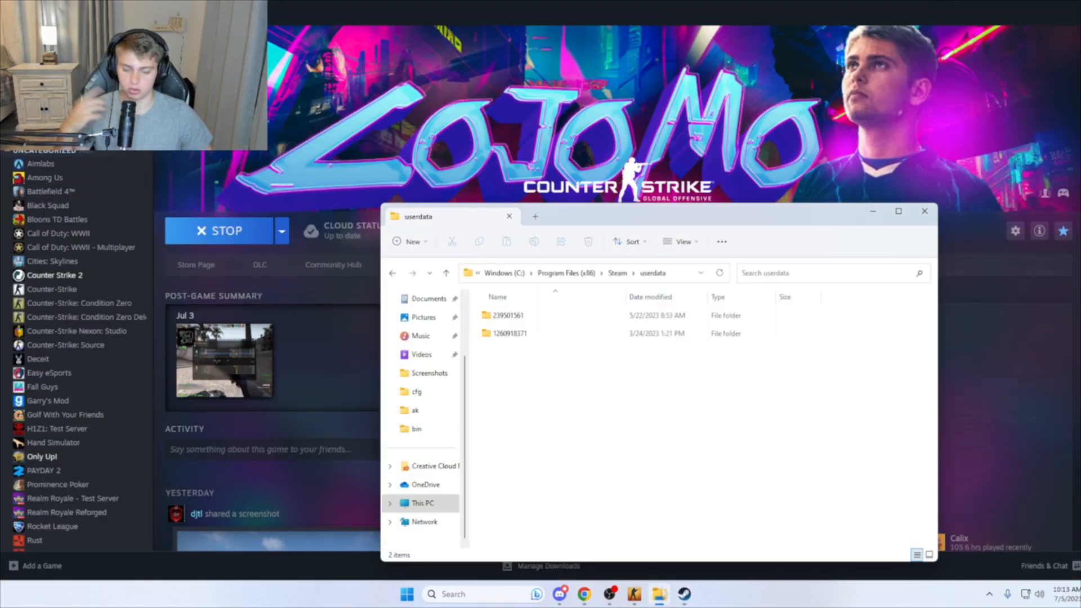
click(508, 315)
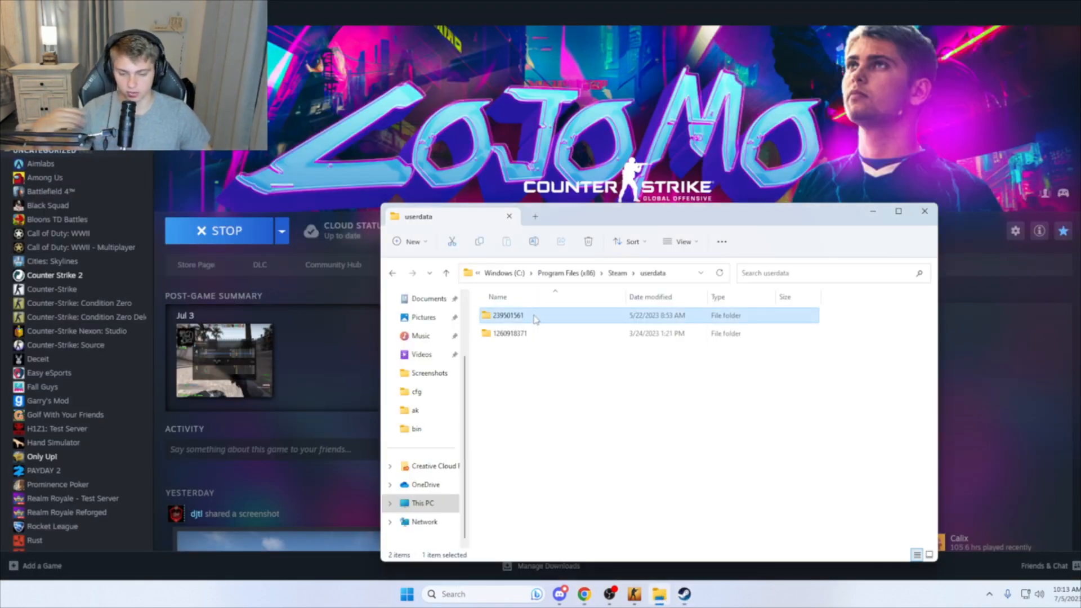
double_click(507, 315)
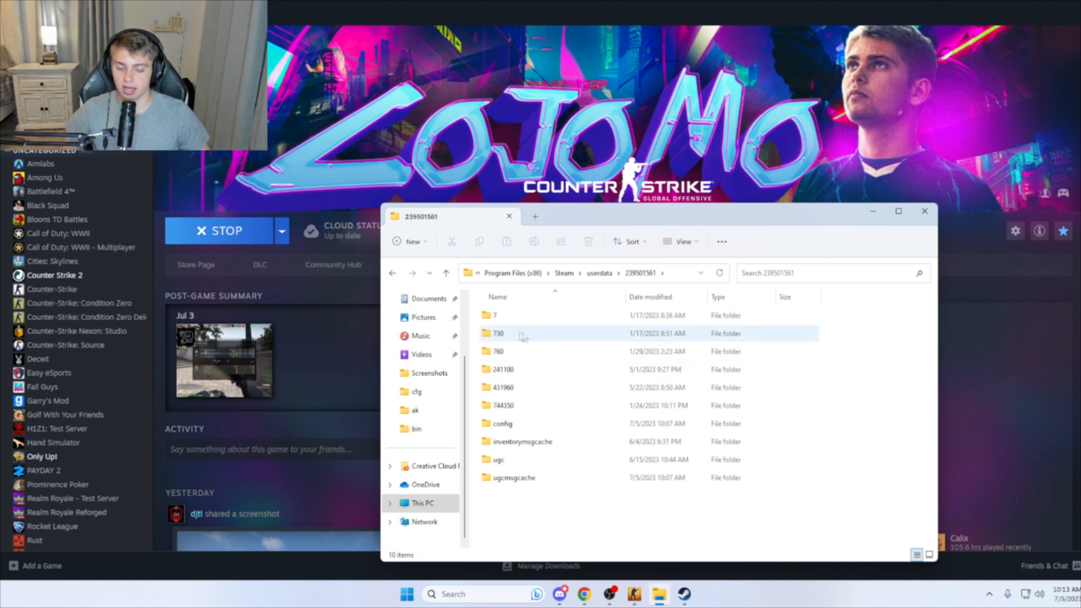
double_click(496, 333)
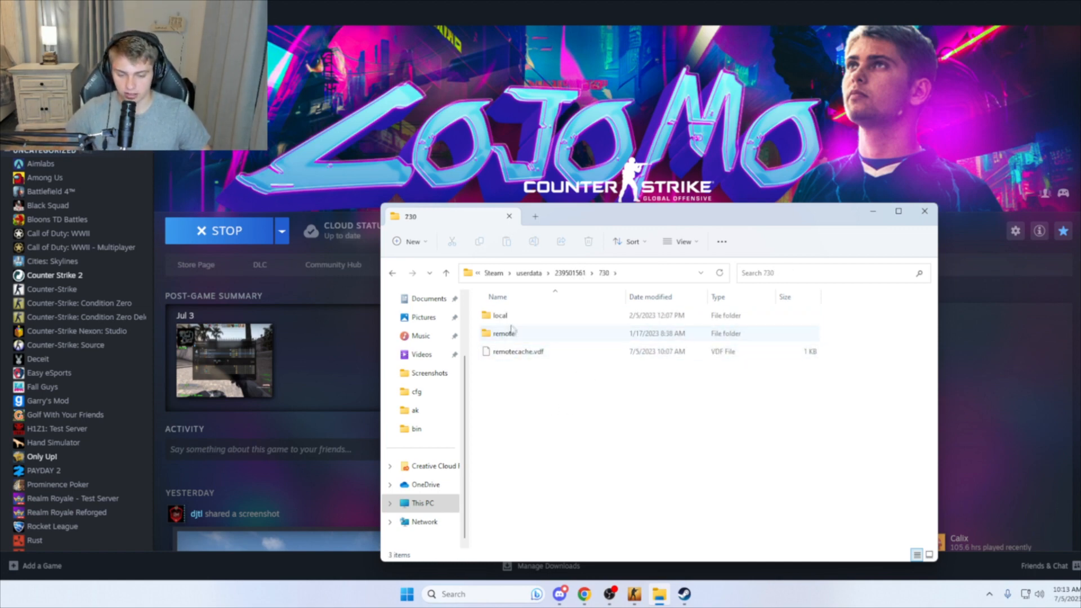
double_click(499, 315)
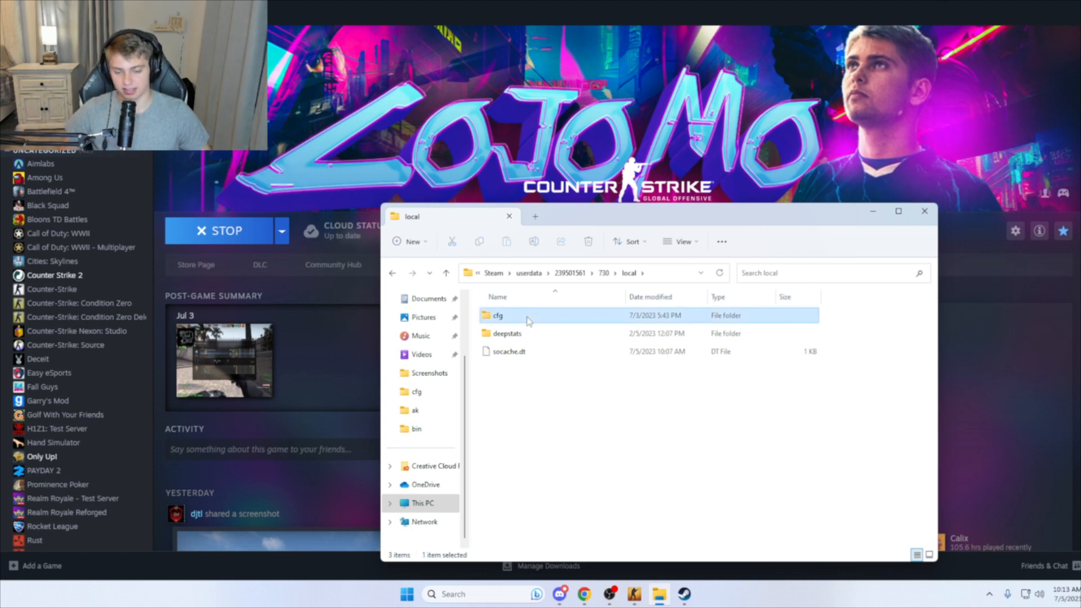
double_click(496, 315)
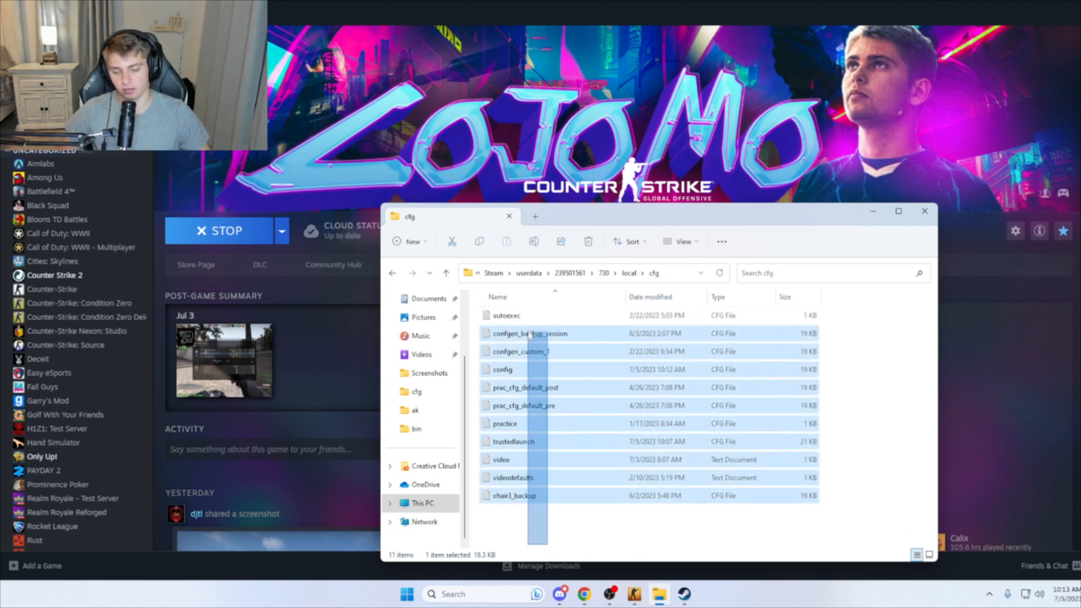
- Start creating a new file in the cfg folder for autoexec.cfg
click(506, 315)
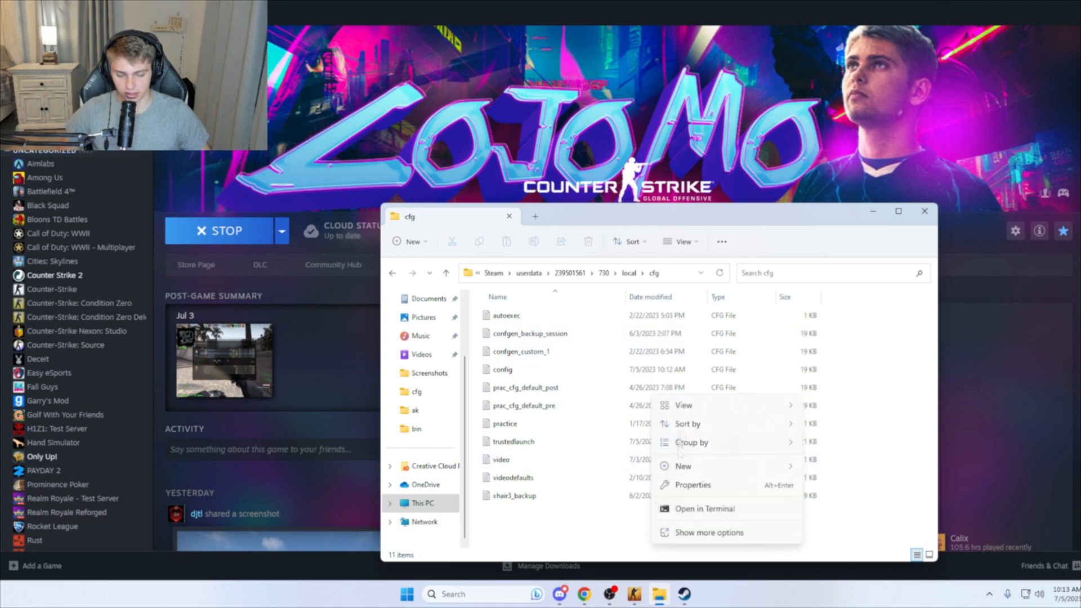
click(682, 466)
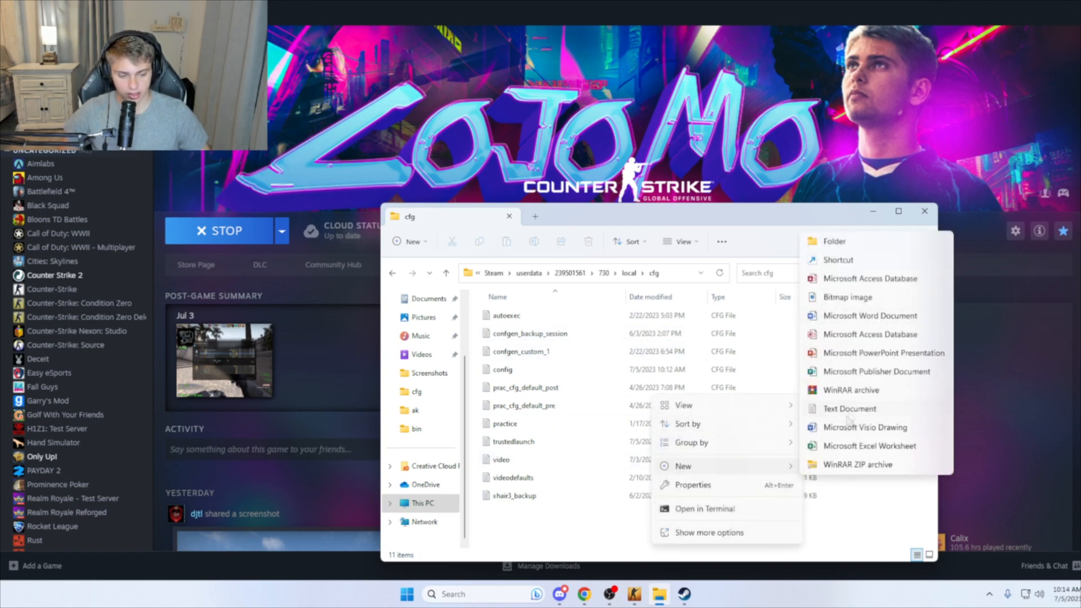
mouse_move(751, 470)
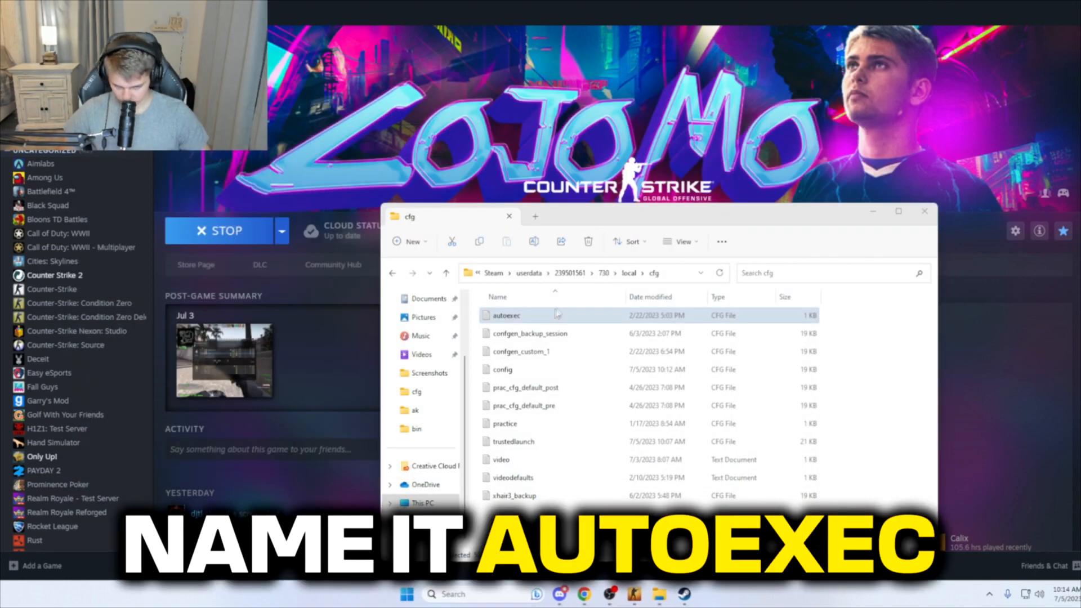
- Fill autoexec.cfg in Notepad with jump-throw binds, fps_max 0 and viewmodel commands, then close it
double_click(505, 316)
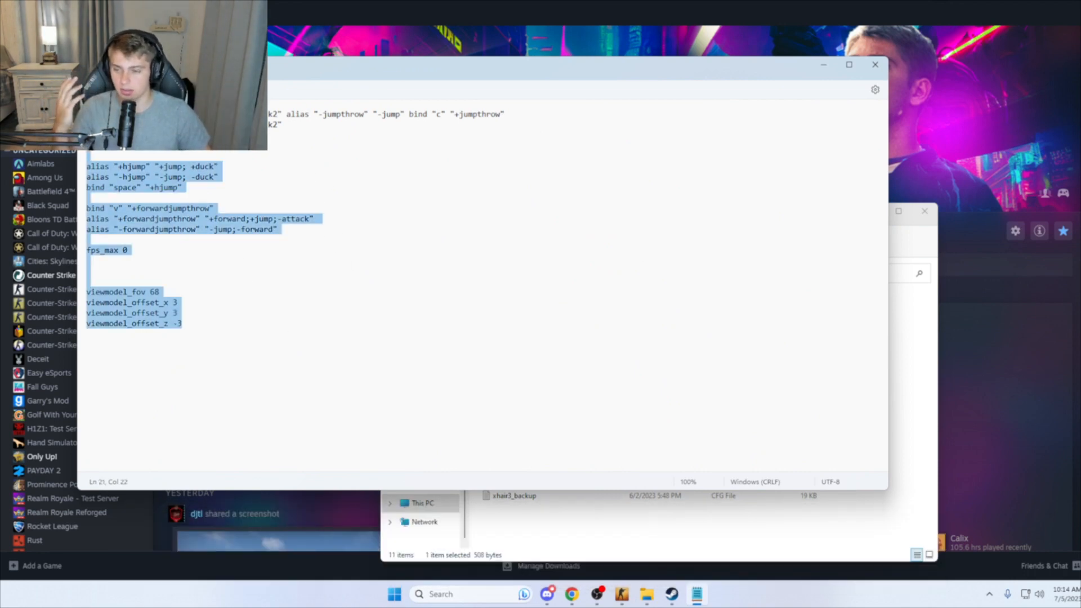
click(295, 279)
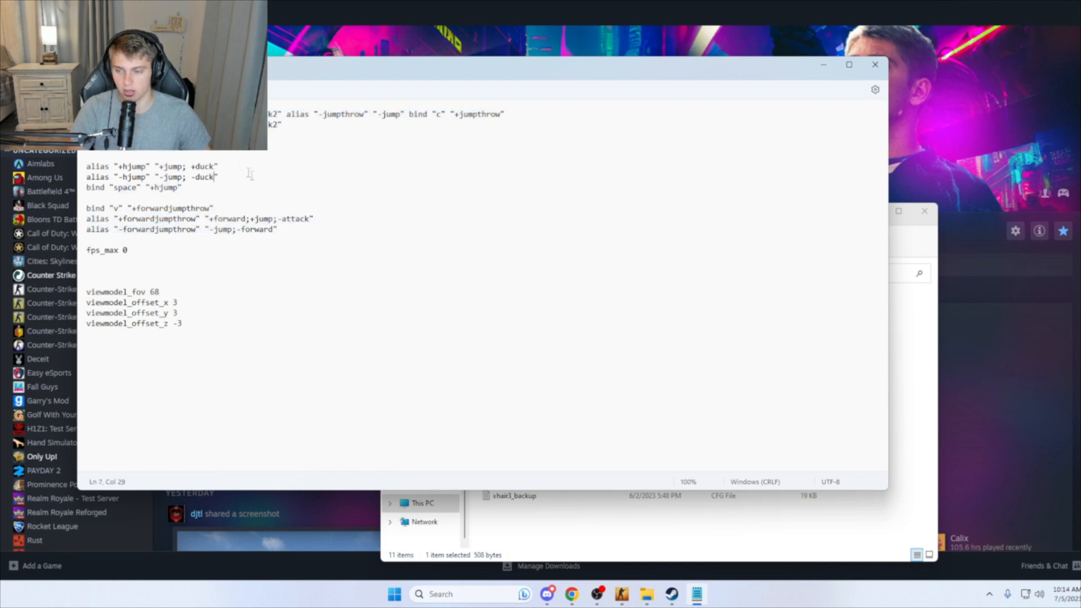
click(202, 230)
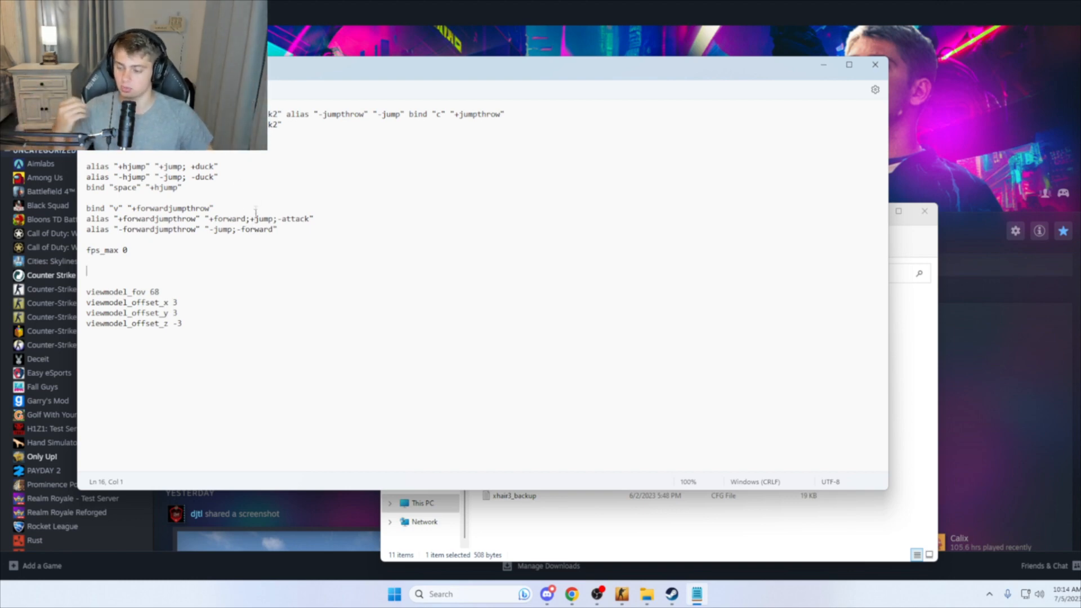
key(ctrl+a)
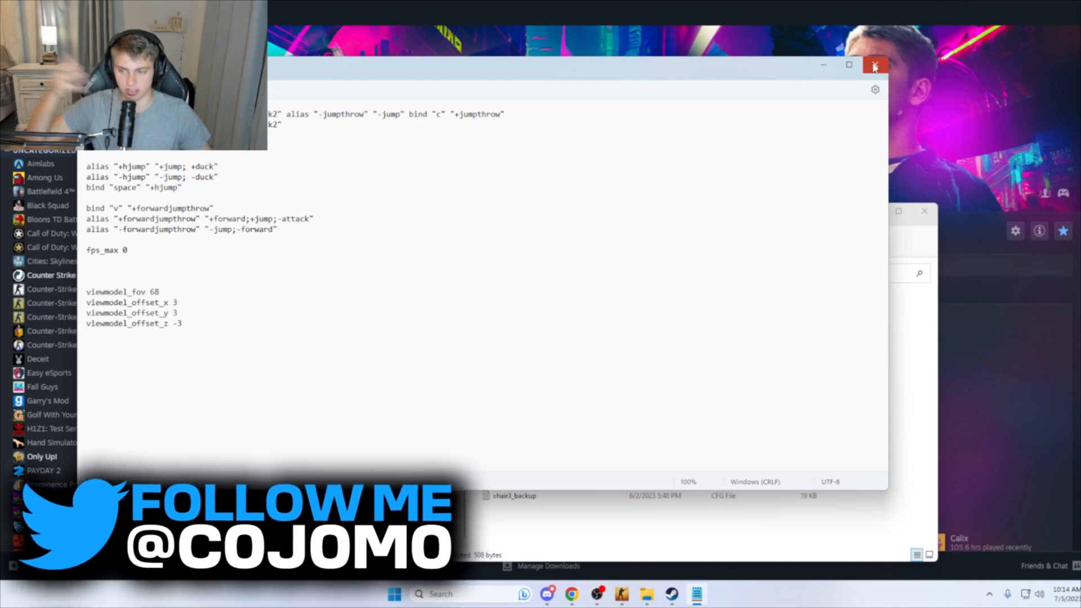
click(874, 66)
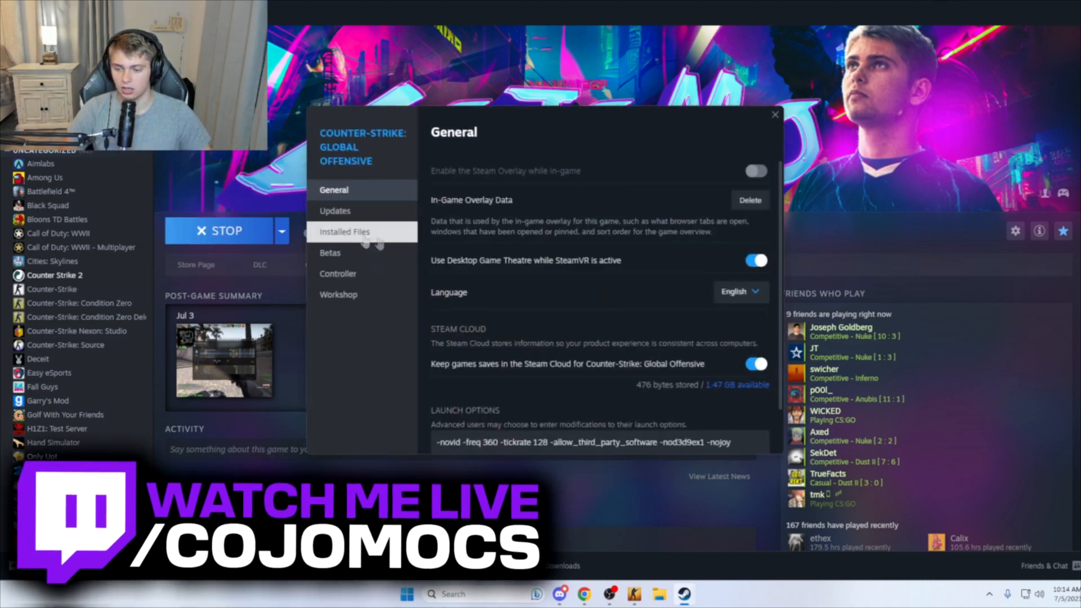
- Browse CS:GO's install folder from Steam's Properties > Installed Files
click(775, 114)
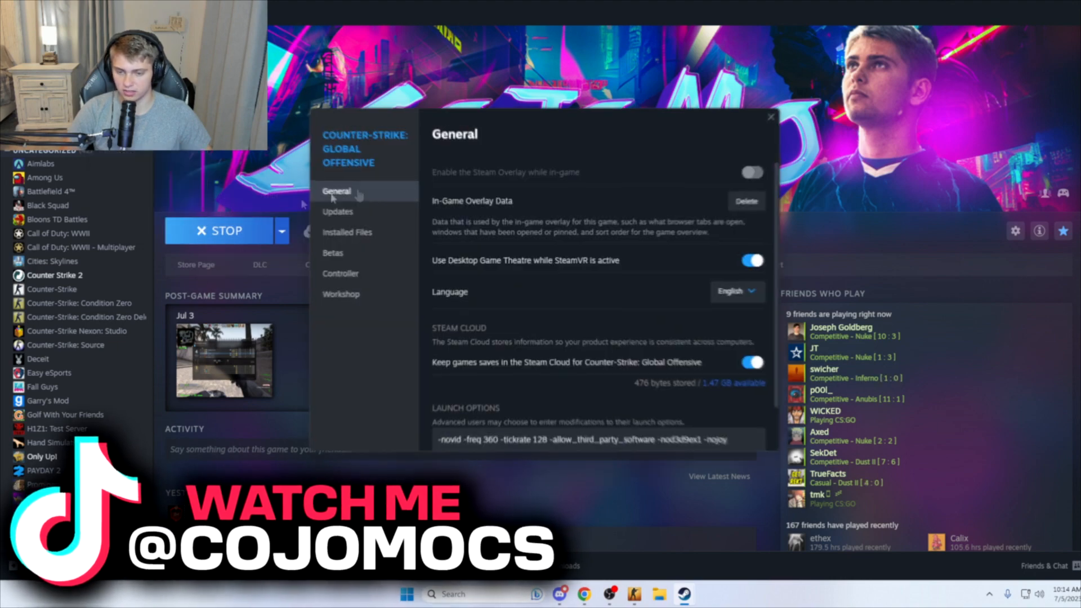
click(347, 232)
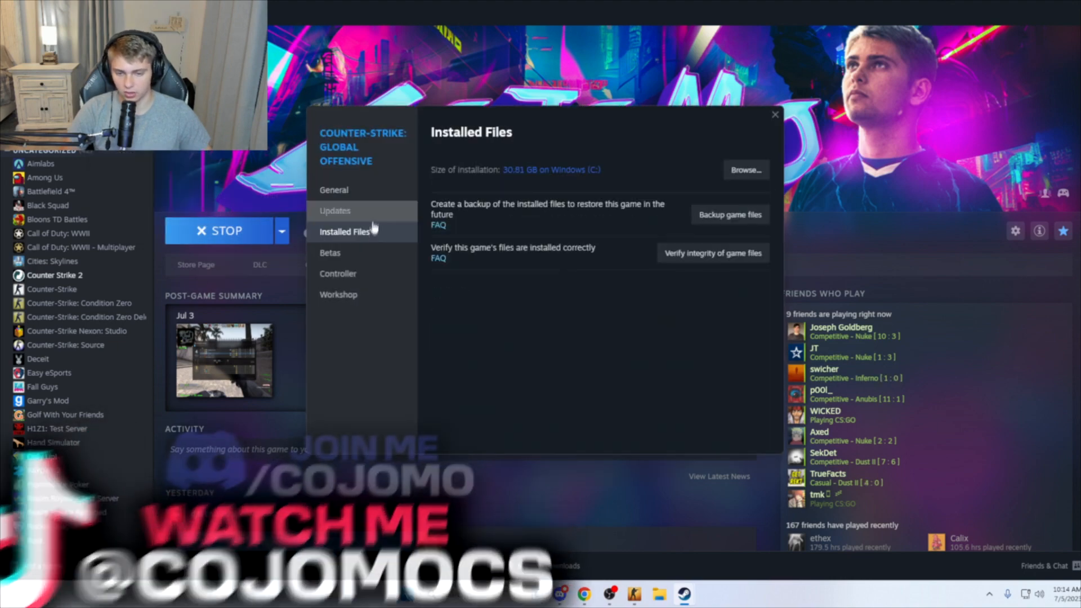
click(744, 170)
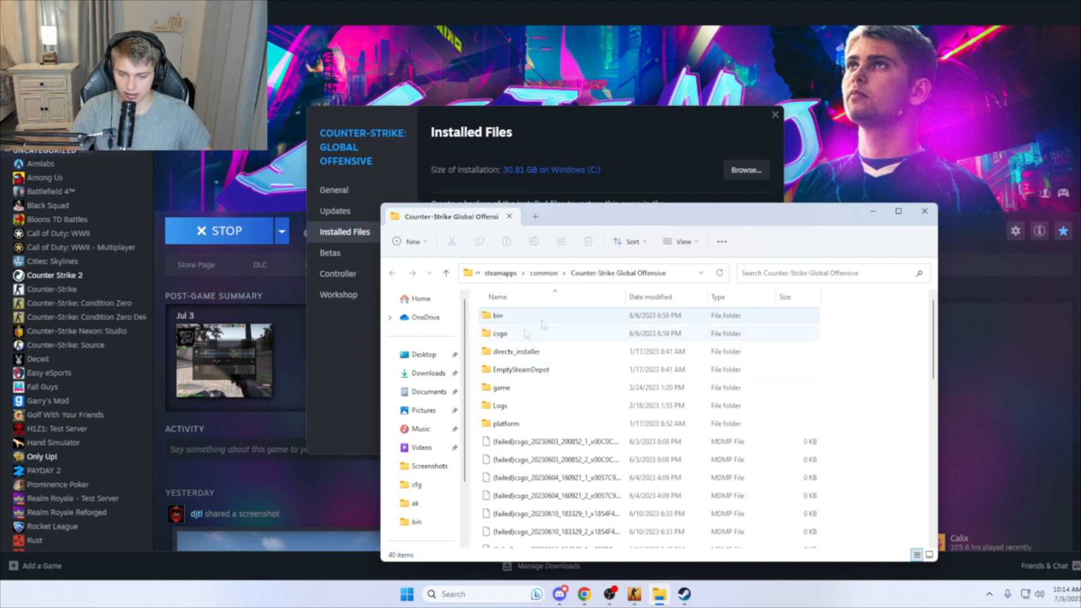
- Go back up to the Steam folder and reopen userdata toward the 730\local\cfg folder
click(500, 272)
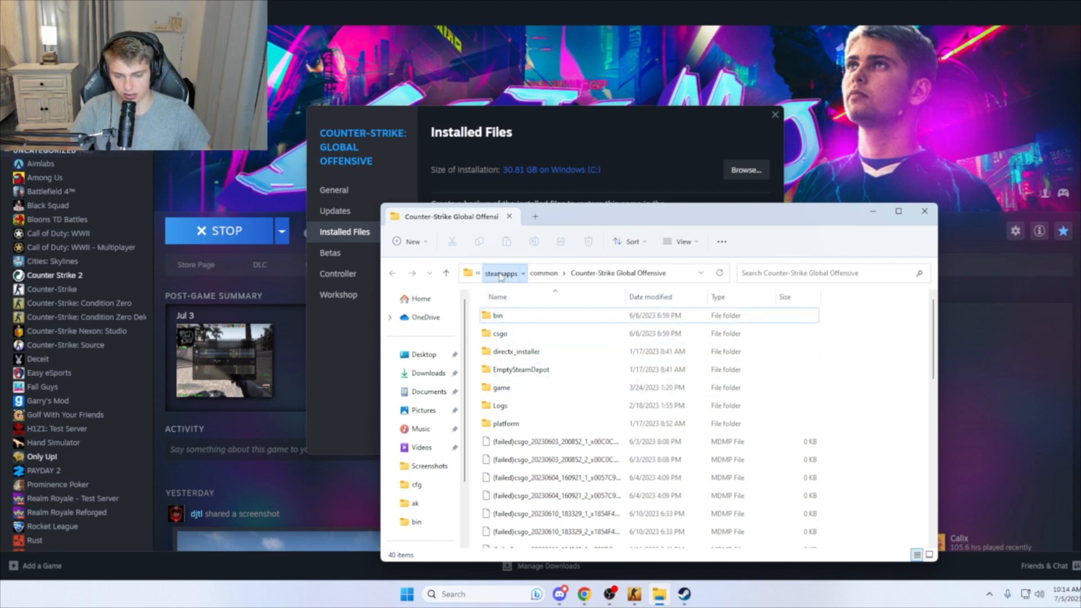
click(504, 272)
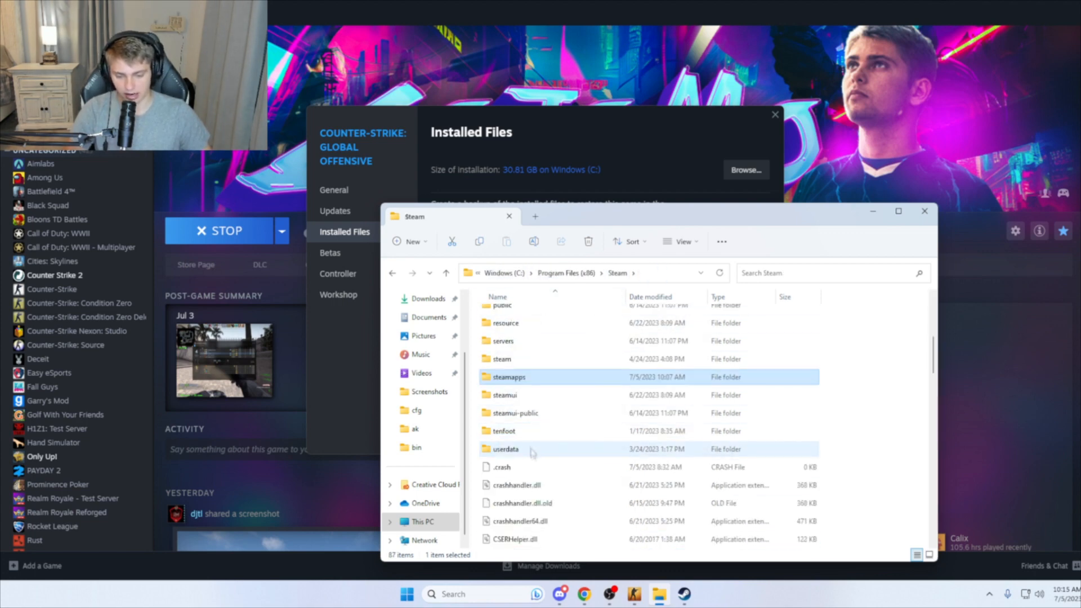
double_click(506, 450)
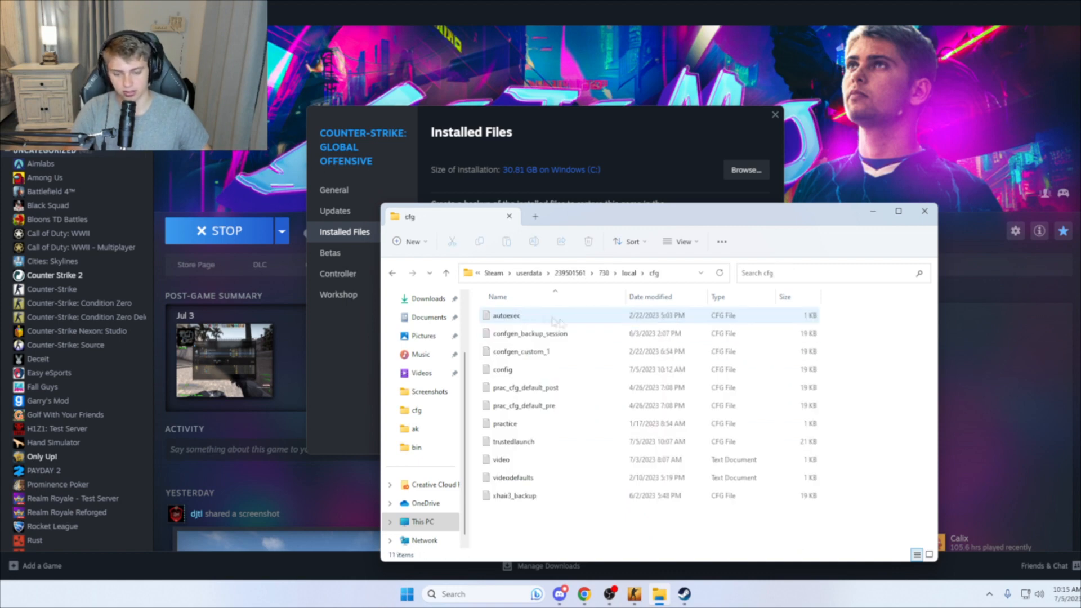
mouse_move(560, 522)
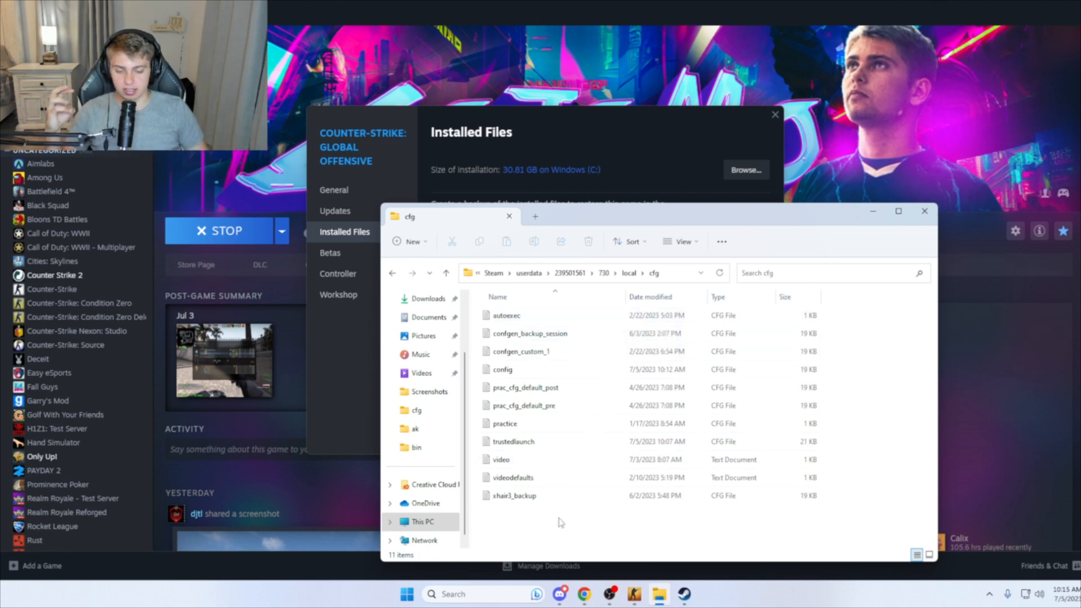
mouse_move(652, 529)
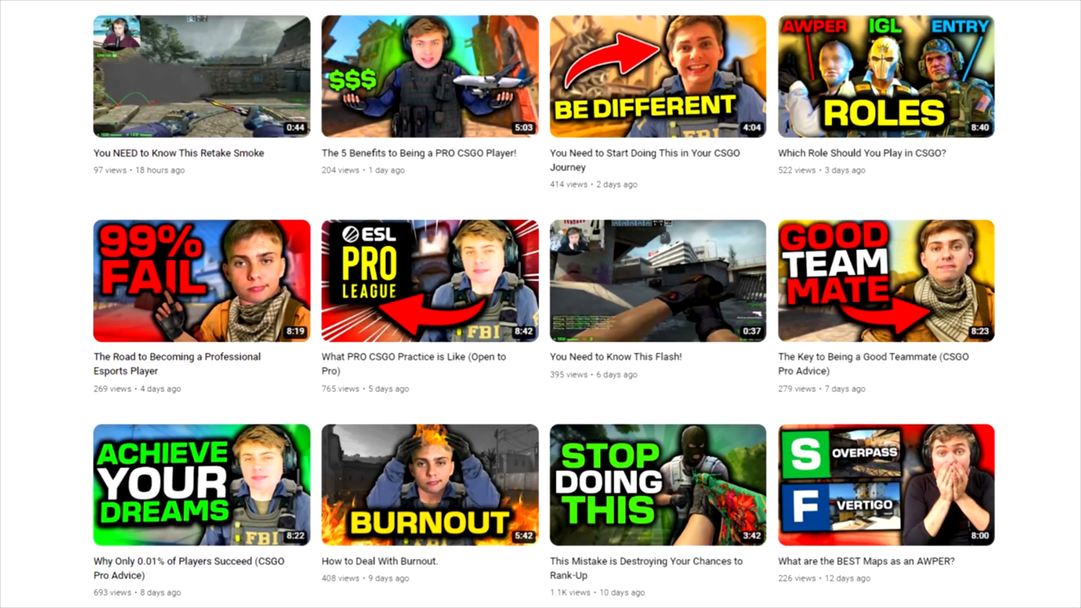
- Scroll down the channel's Videos grid to older CS:GO tips uploads
scroll(down, 3)
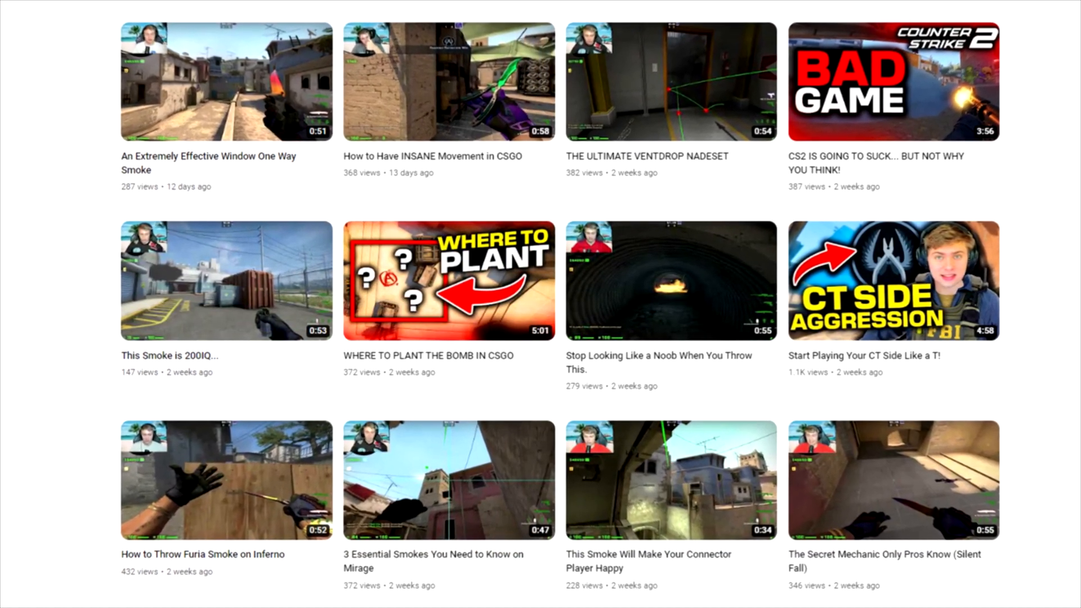
scroll(down, 3)
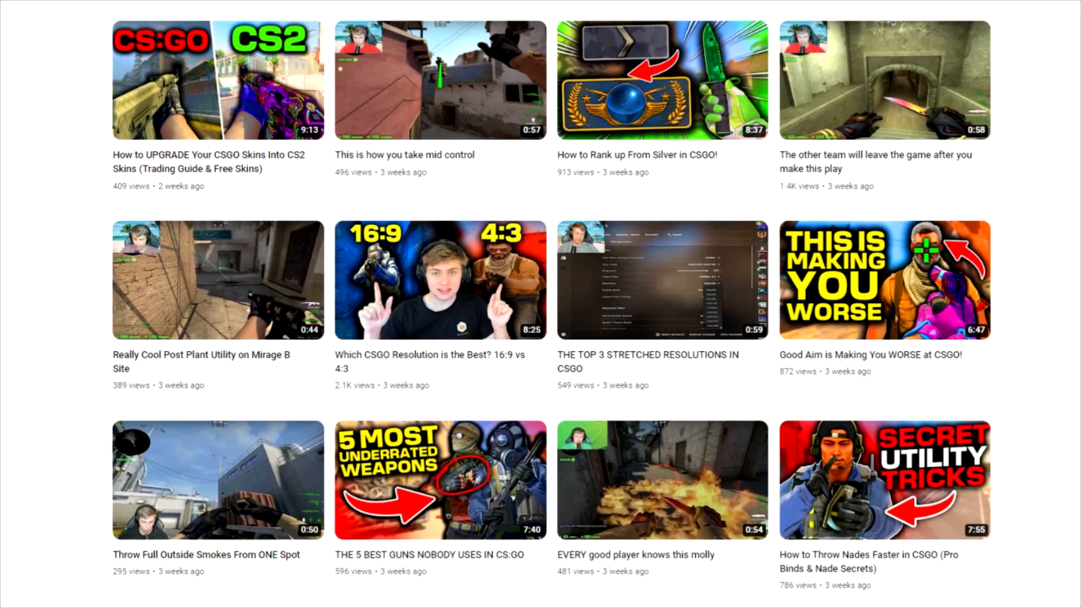